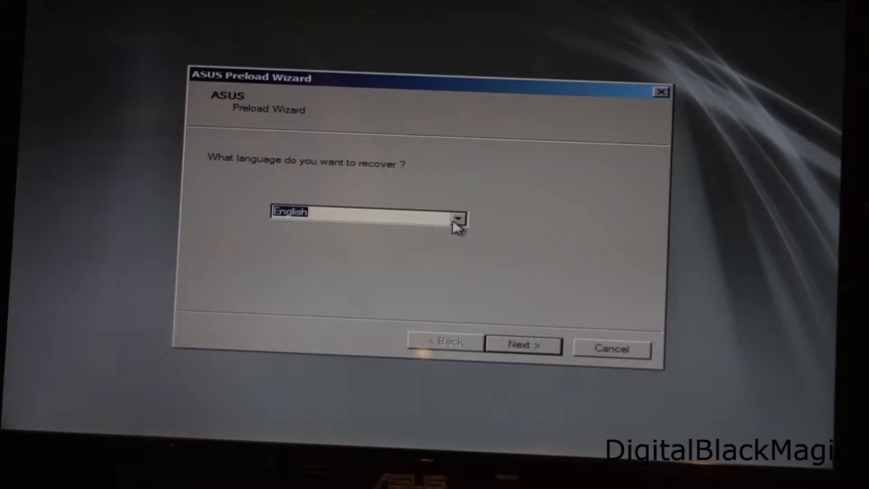
Switch the recovery language to German and continue past the data-loss warning
click(458, 217)
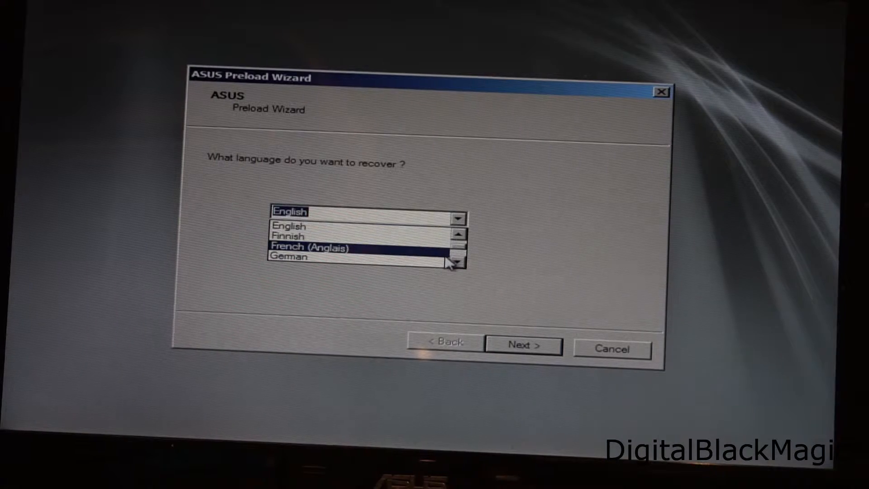
click(288, 256)
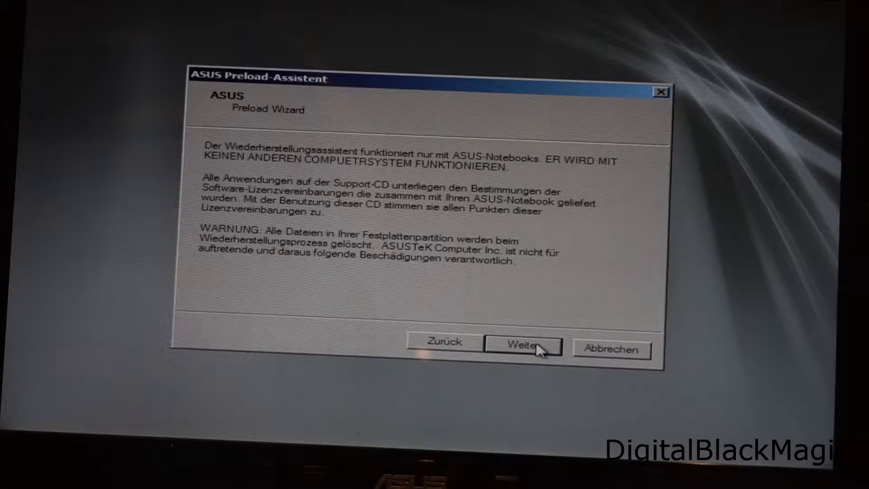
click(521, 346)
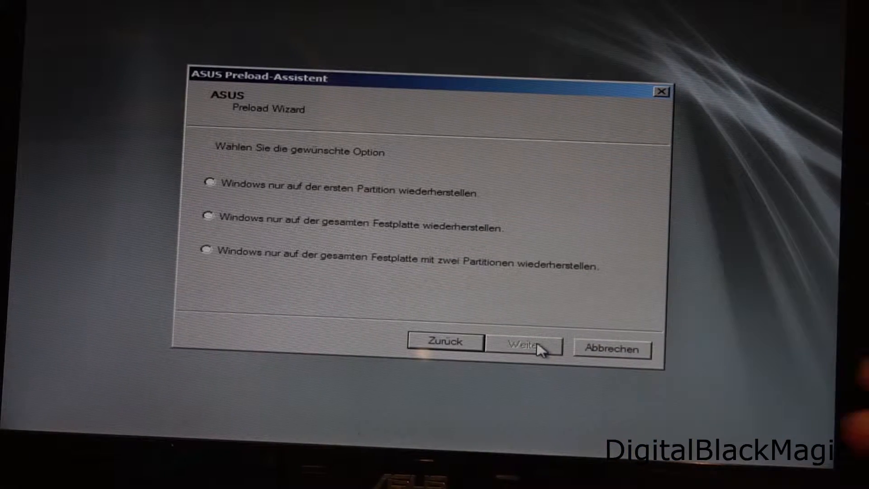
mouse_move(527, 329)
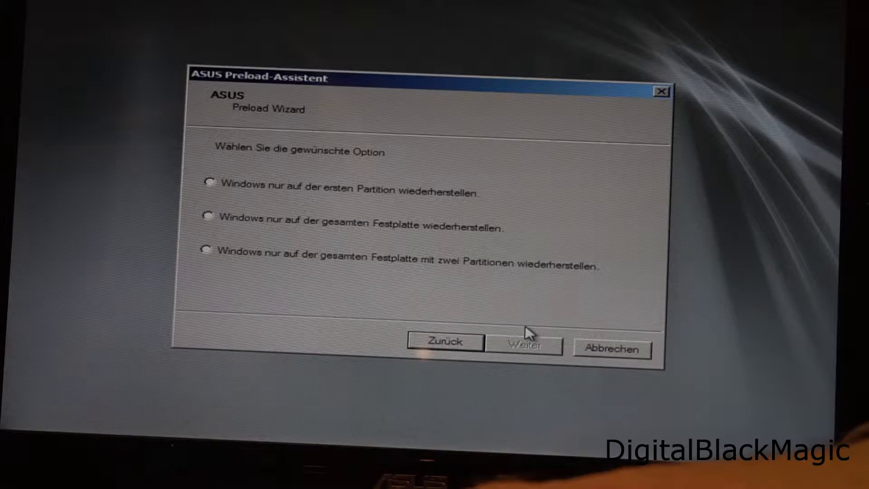
mouse_move(392, 218)
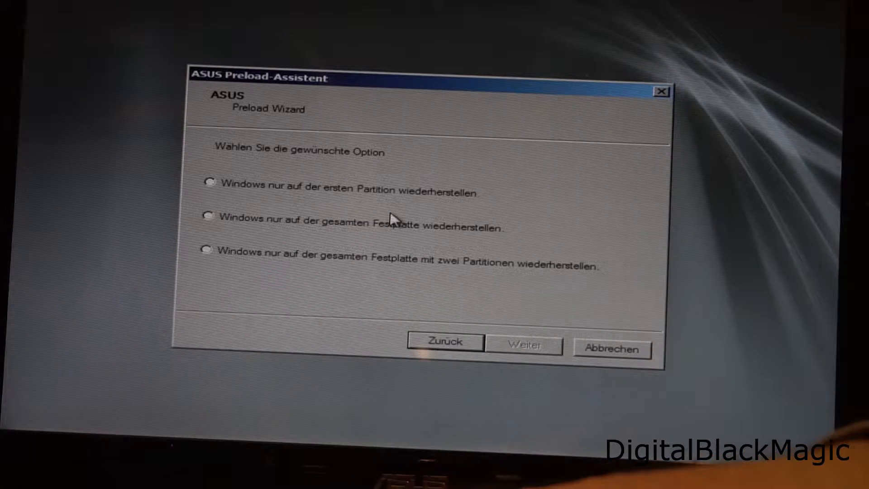
Restore Windows onto the entire hard disk and acknowledge the finished recovery
click(209, 217)
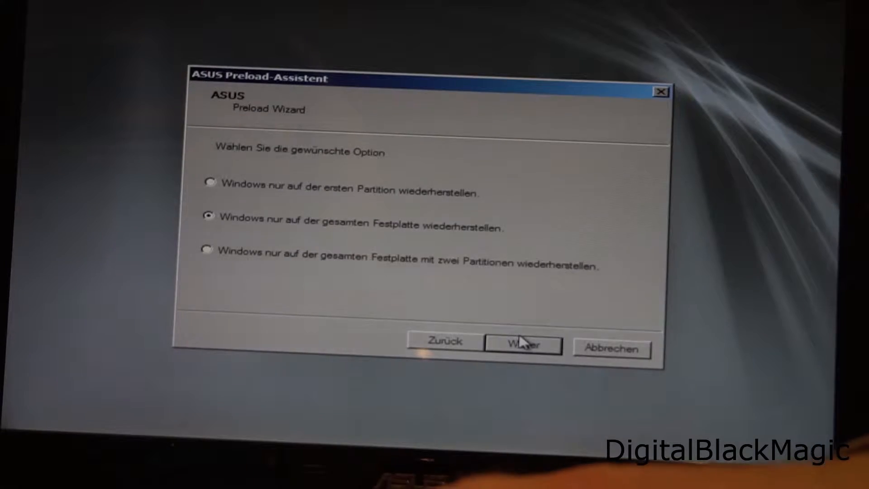
click(522, 344)
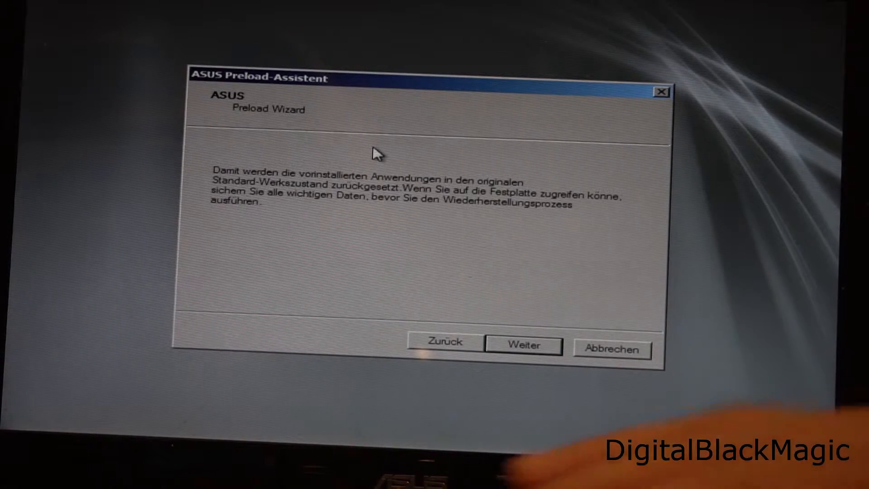
mouse_move(503, 224)
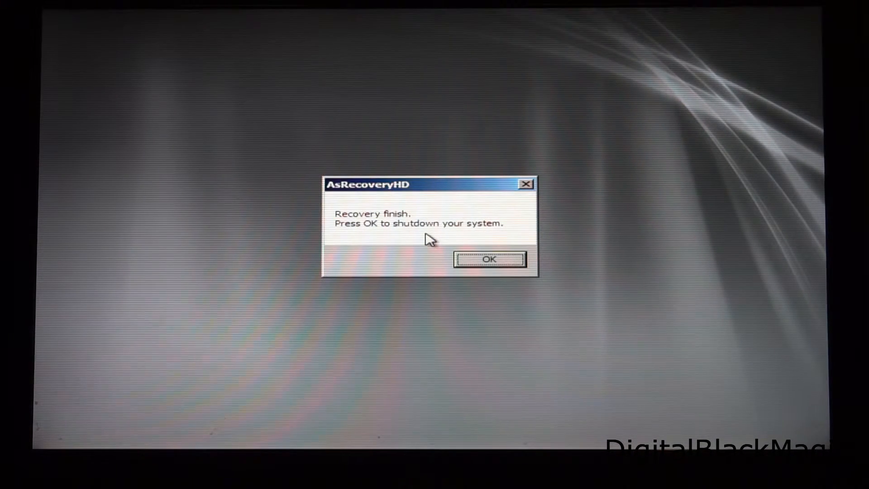
click(489, 258)
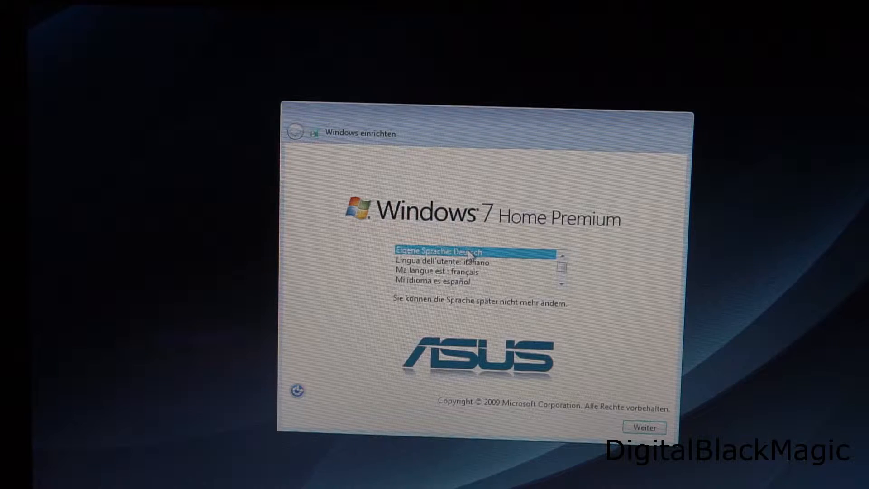
mouse_move(643, 367)
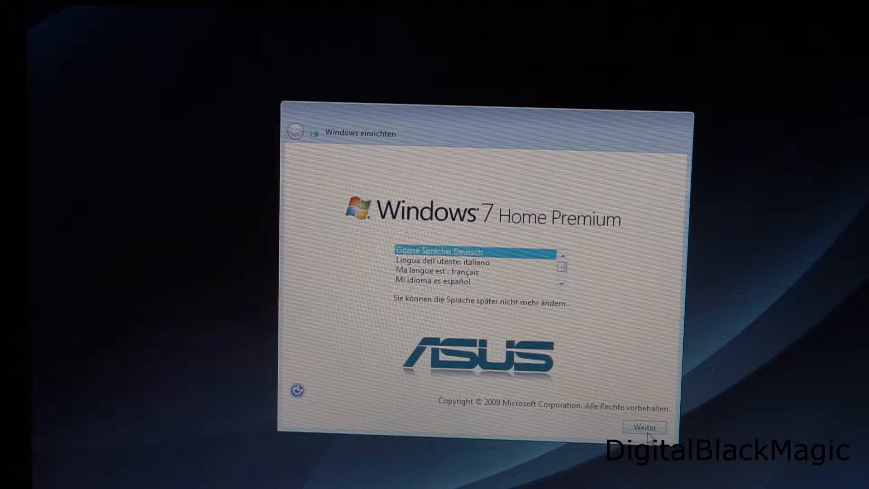
Keep Deutsch as setup language and accept the German region, time and keyboard settings
click(643, 427)
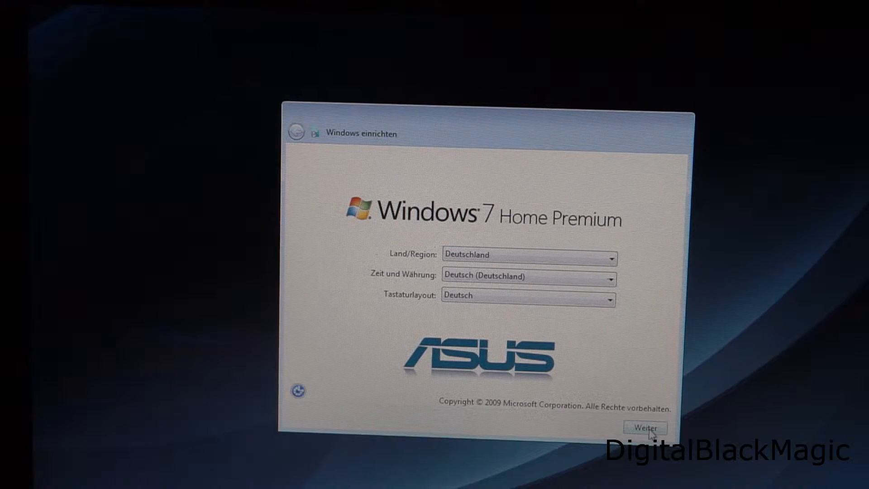
click(645, 427)
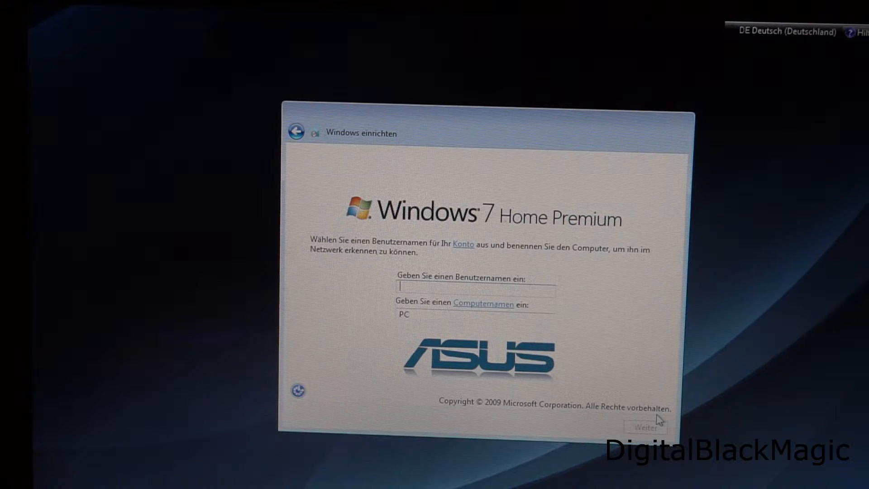
Name the user 'd' (computer d-PC), leave the password blank and accept the license terms
text(d)
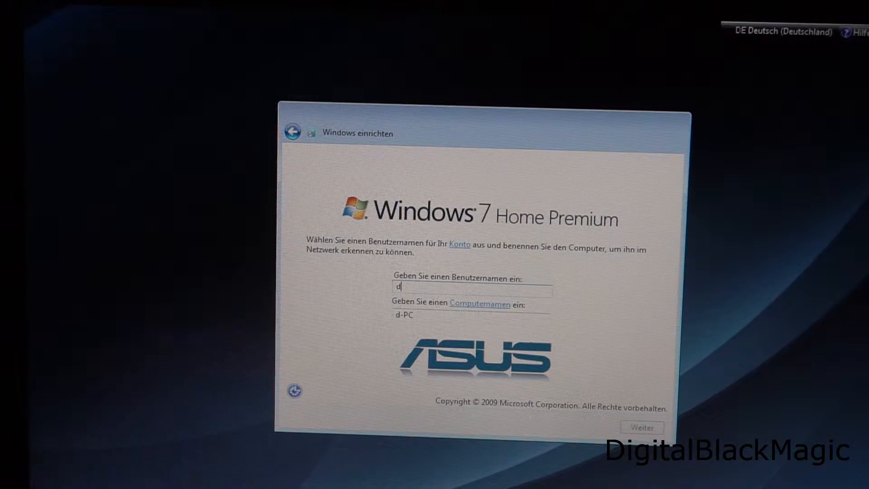
click(640, 427)
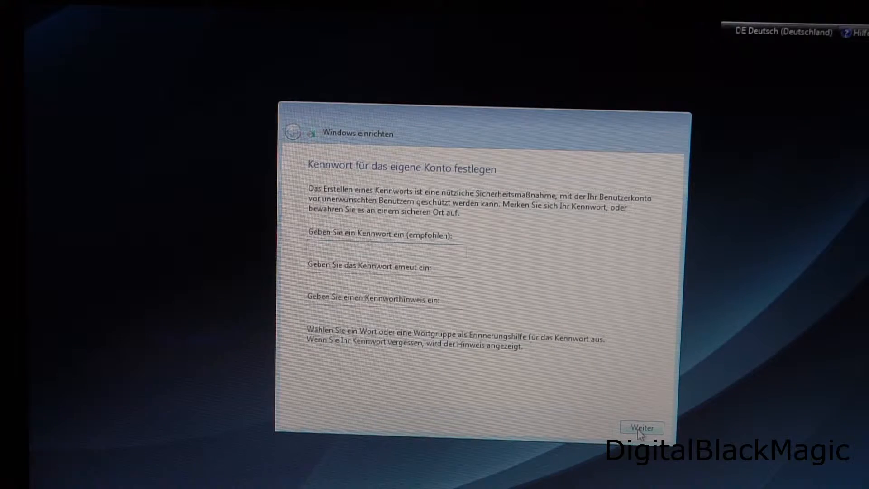
click(641, 427)
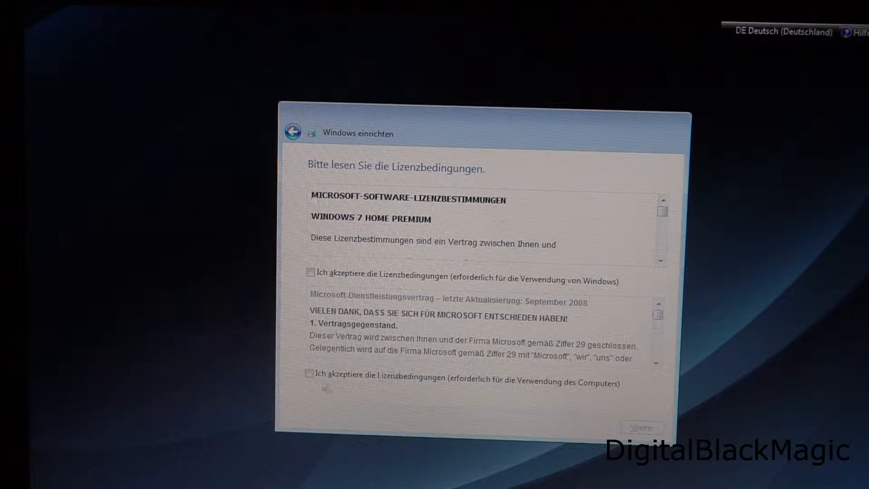
click(311, 280)
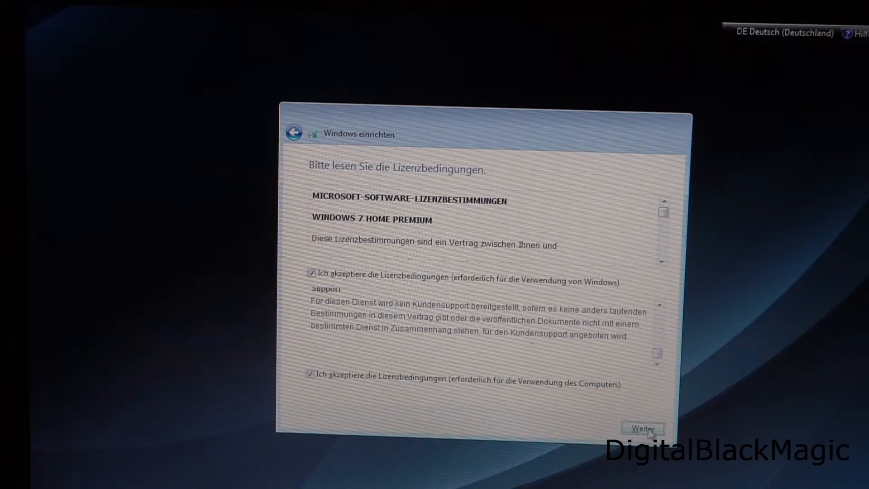
click(643, 428)
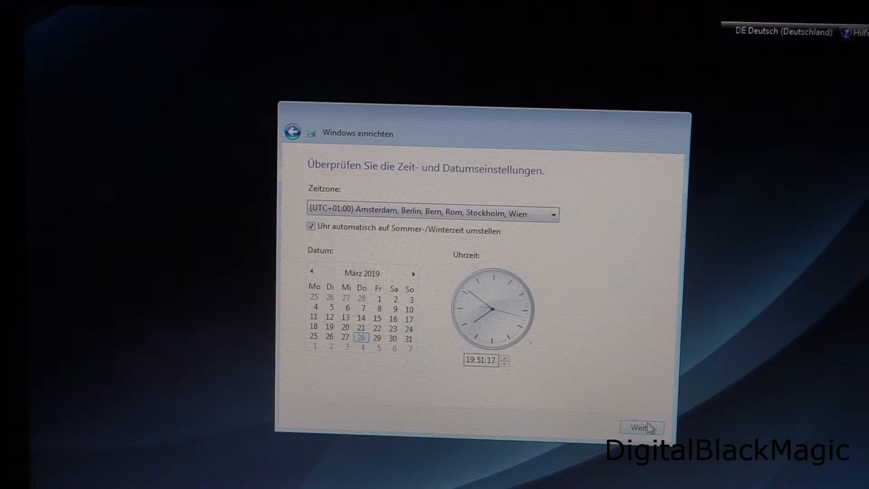
Accept the time zone and date settings, then launch Trend Micro Internet Security from the desktop
click(641, 426)
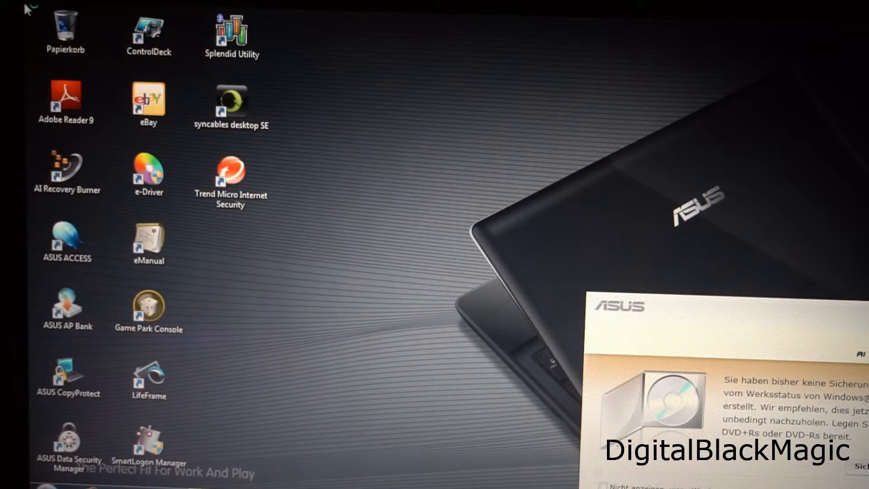
double_click(229, 169)
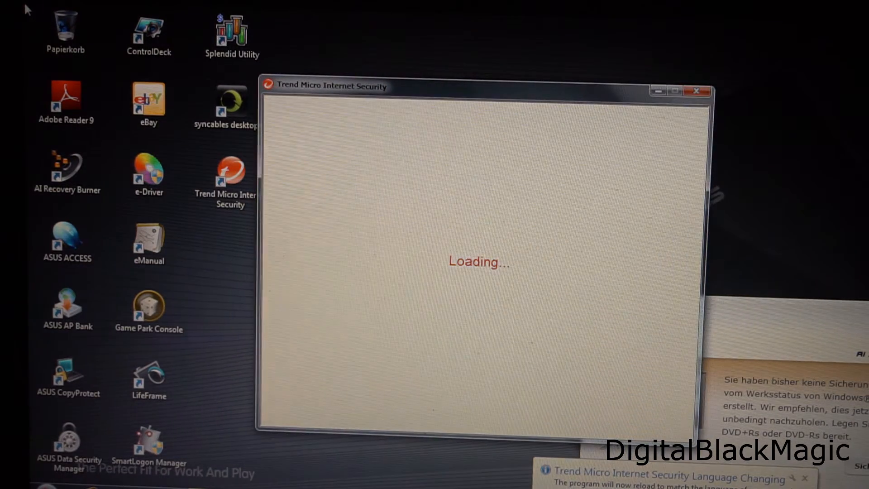